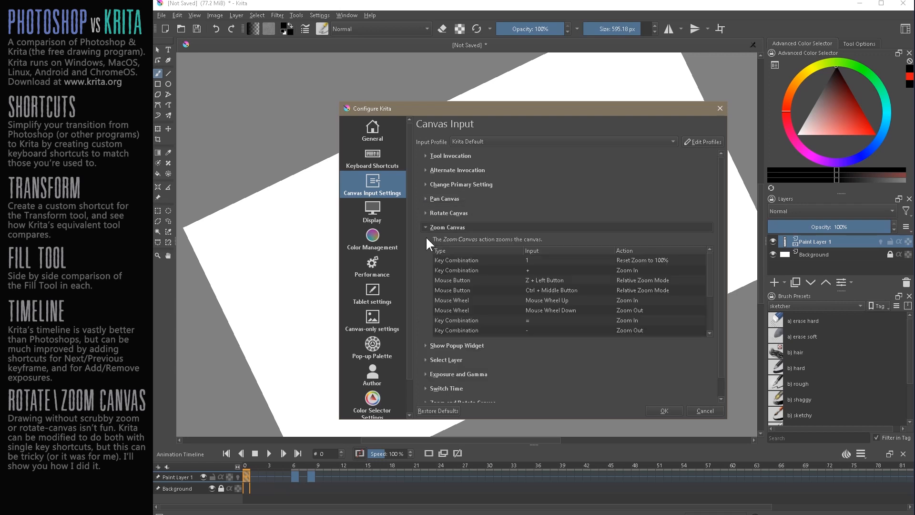
{"action": "mouse_move", "coordinate": [550, 284]}
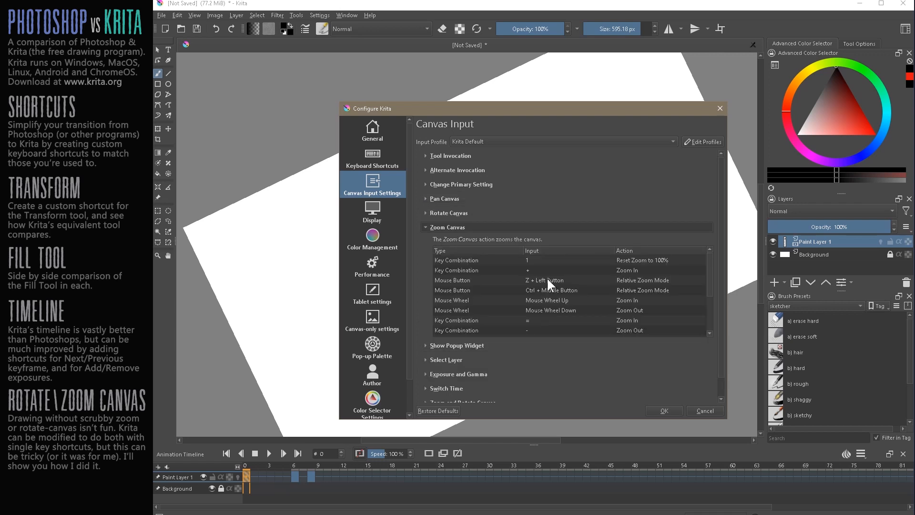
Select the Zoom Canvas 'Z + Left Button' relative zoom mouse-button entry
{"action": "left_click", "coordinate": [449, 281]}
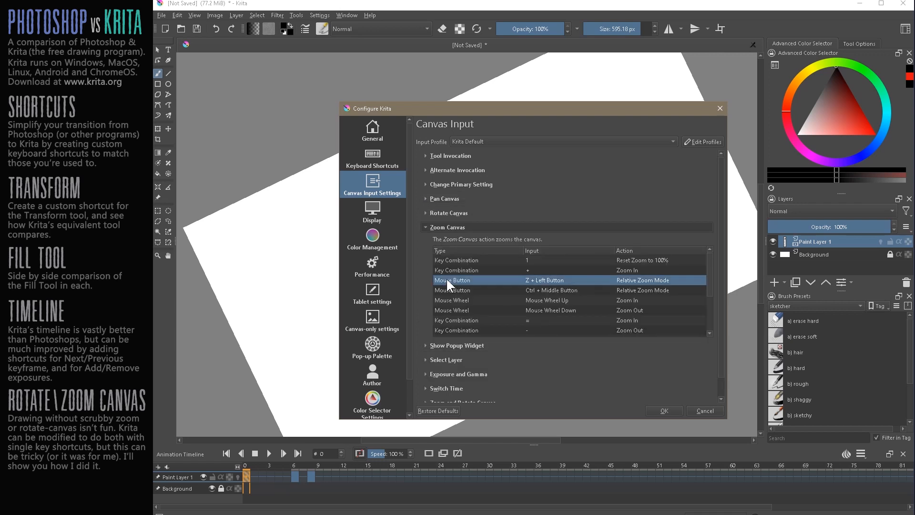